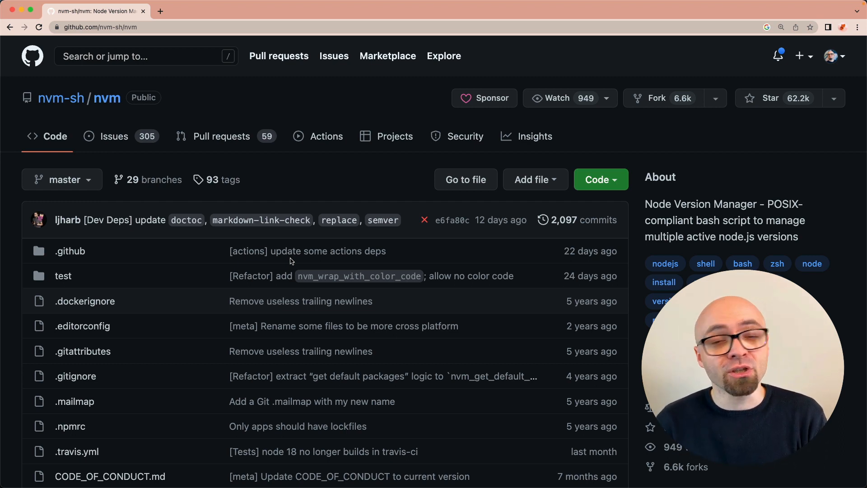
{"action": "mouse_move", "coordinate": [492, 319]}
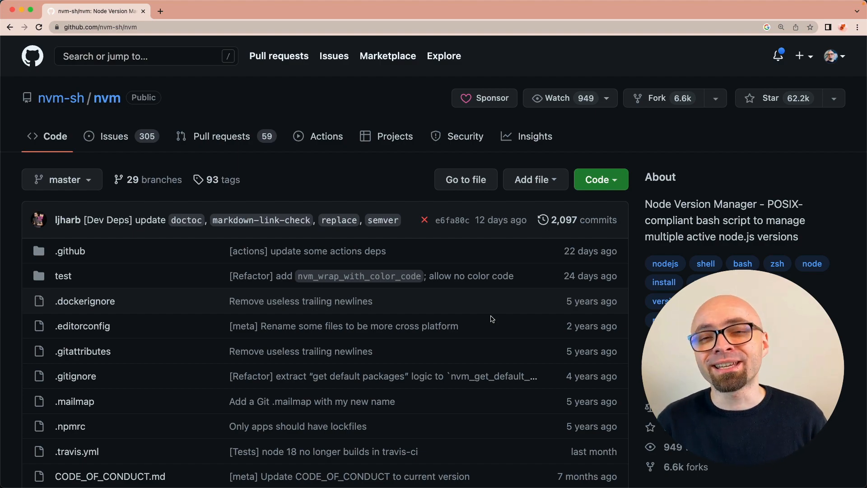
Scroll the nvm README down to the Install & Update Script section with the curl command.
{"action": "scroll", "scroll_direction": "down", "scroll_amount": 3}
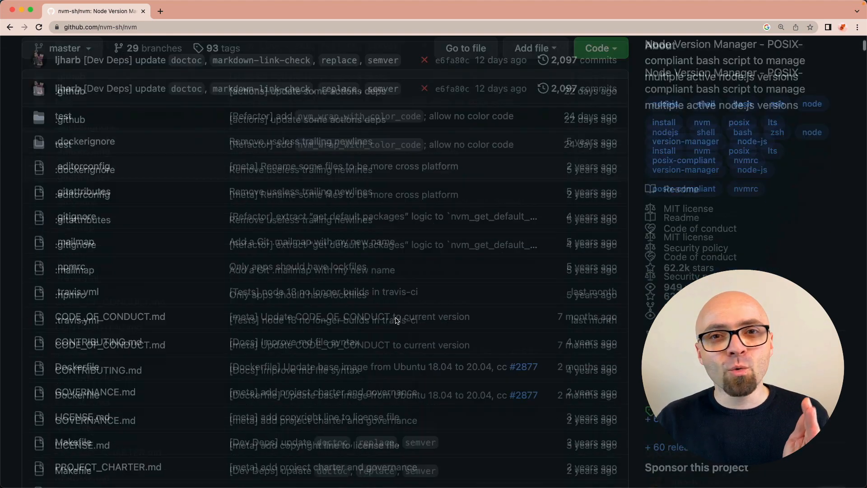
{"action": "scroll", "scroll_direction": "down", "scroll_amount": 3}
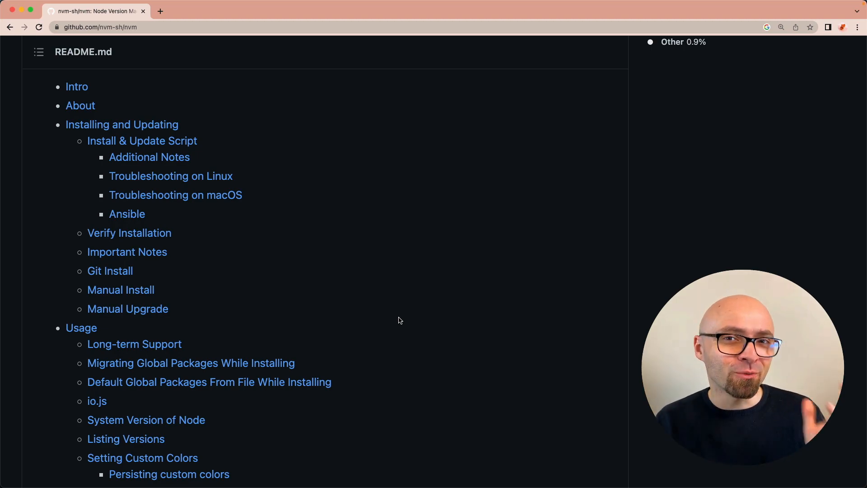
{"action": "scroll", "scroll_direction": "down", "scroll_amount": 3}
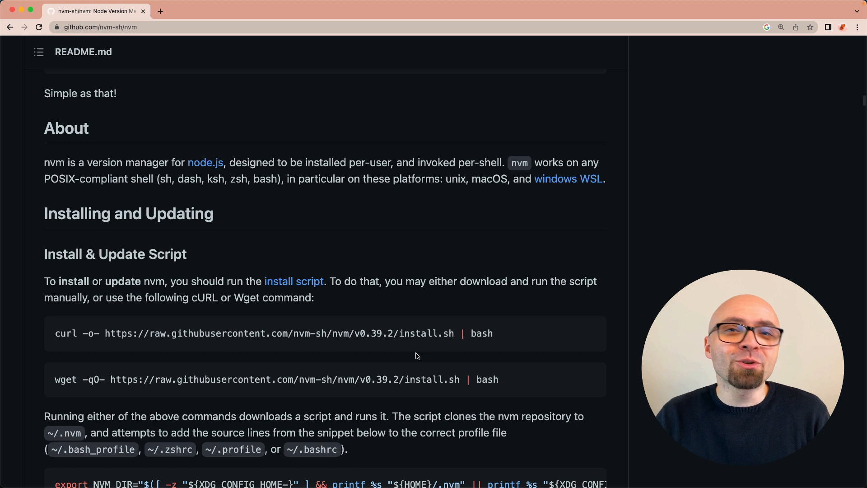
{"action": "scroll", "scroll_direction": "down", "scroll_amount": 3}
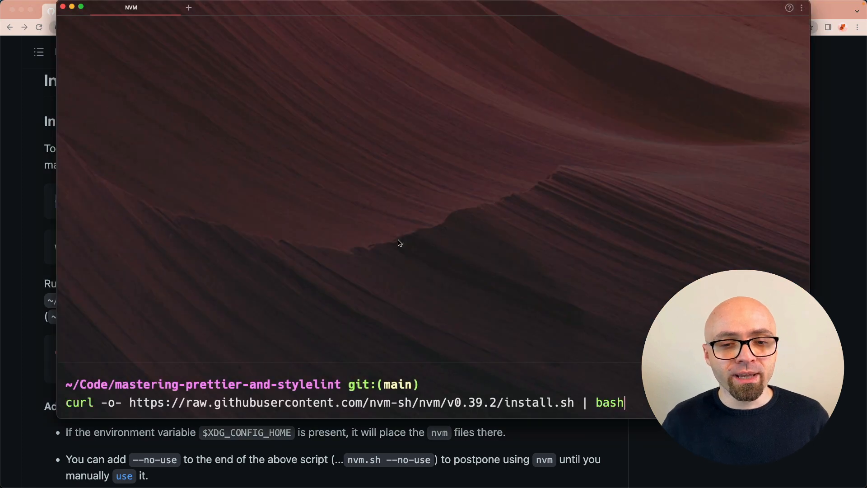
Run the pasted curl install.sh command and select part of its output confirming .zshrc source lines.
{"action": "key", "text": "Enter"}
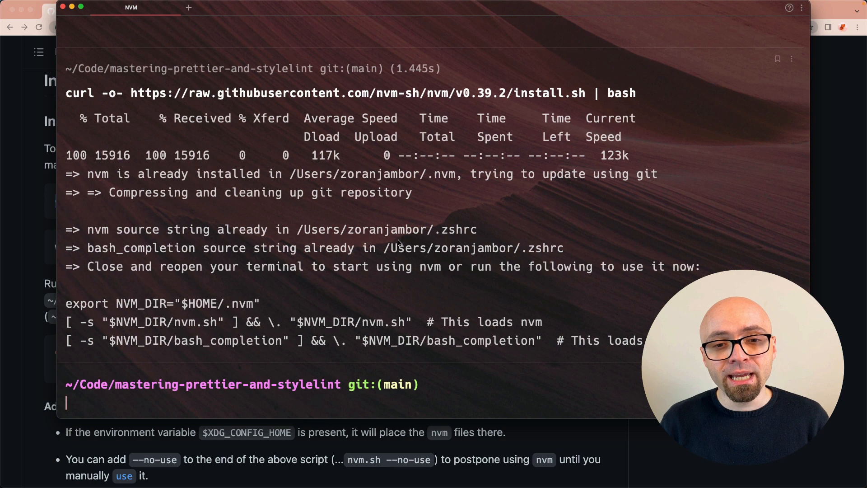
{"action": "left_click_drag", "start_coordinate": [87, 173], "coordinate": [363, 173]}
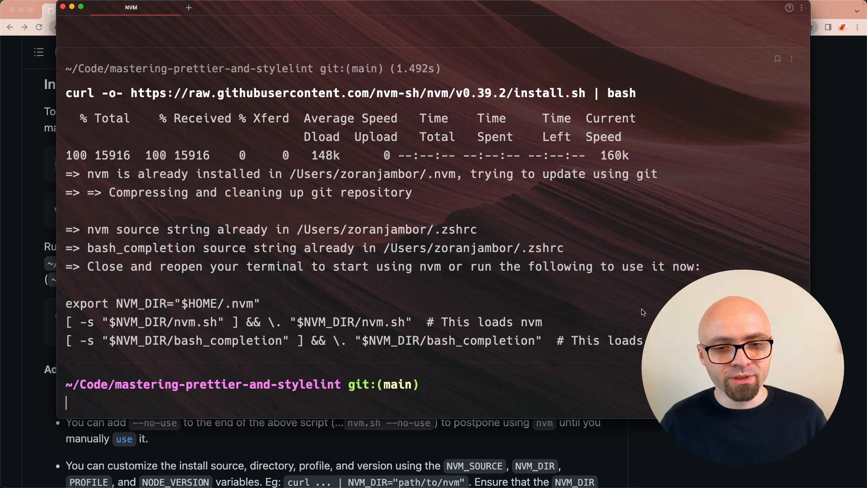
Print ~/.zshrc with cat and select the NVM_DIR export and loader lines.
{"action": "type", "text": "cat ~/.zshrc"}
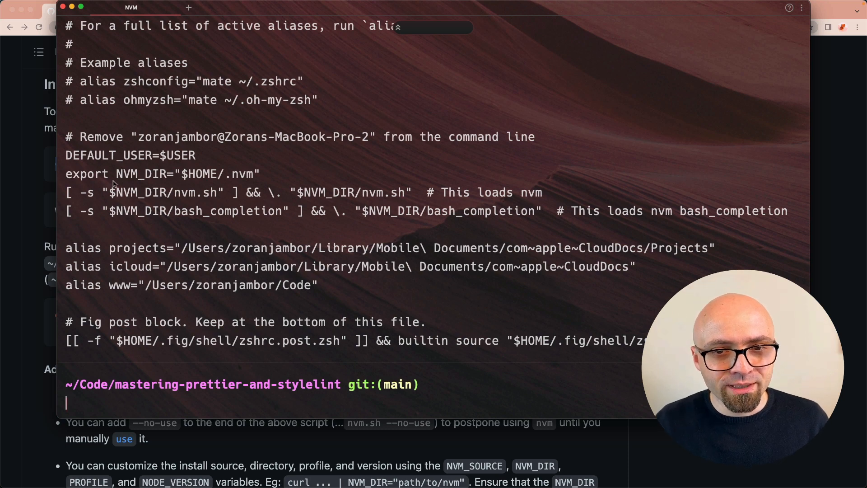
{"action": "left_click_drag", "start_coordinate": [66, 137], "coordinate": [203, 191]}
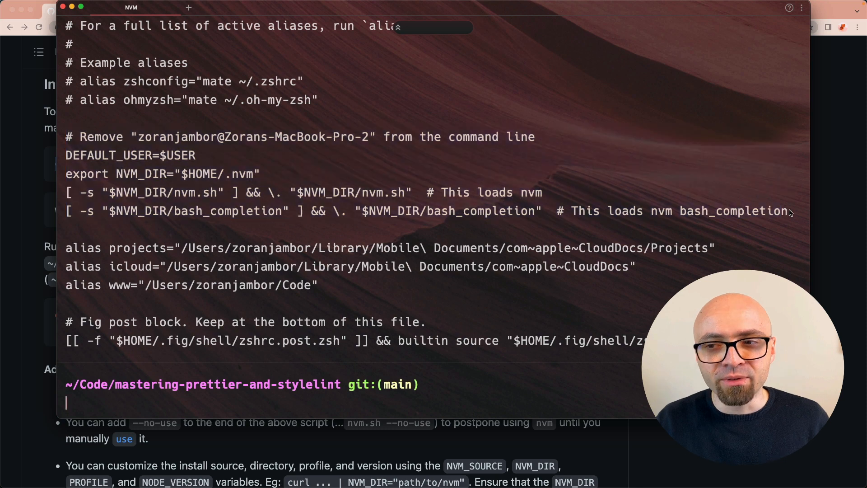
{"action": "left_click_drag", "start_coordinate": [65, 136], "coordinate": [788, 210]}
{"action": "type", "text": "command -v nvm"}
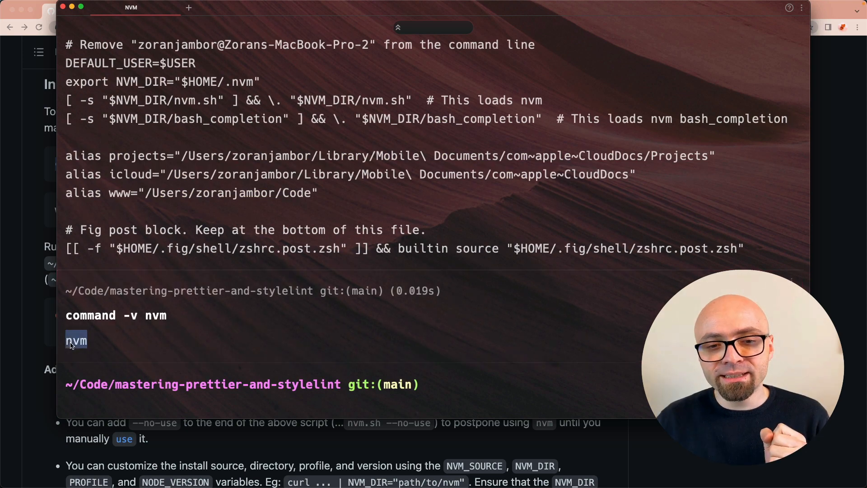
{"action": "mouse_move", "coordinate": [94, 346]}
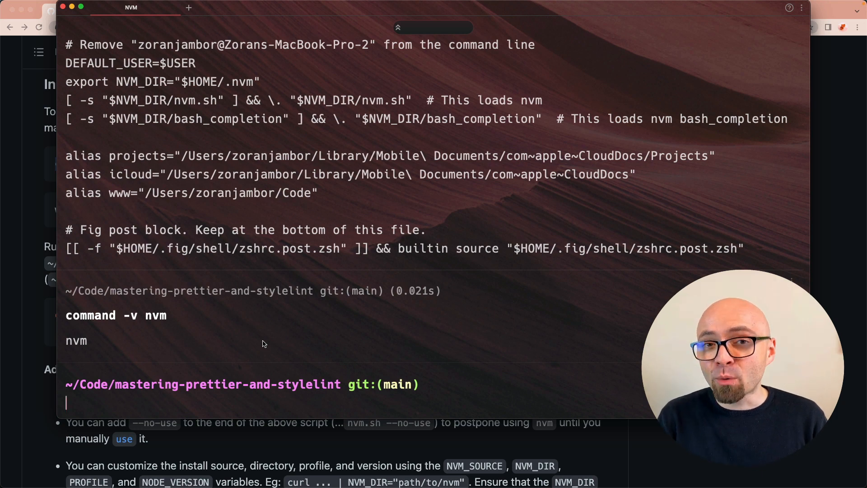
{"action": "mouse_move", "coordinate": [209, 343]}
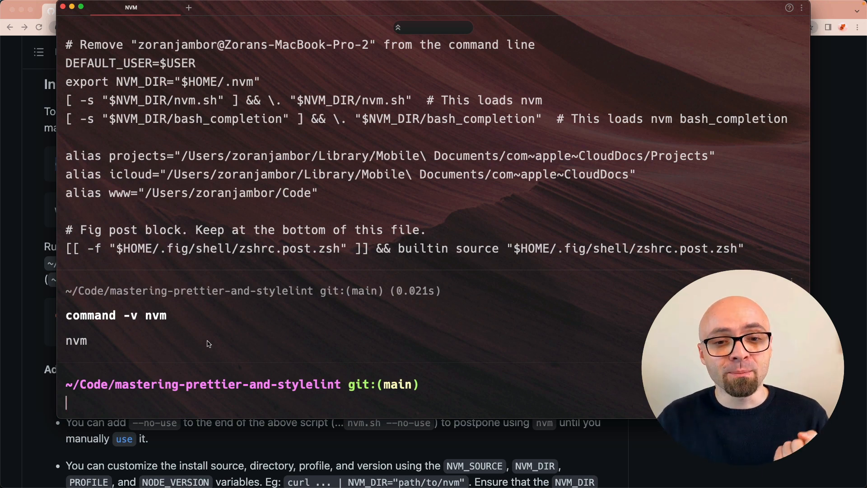
Select the command -v nvm output line reporting nvm.
{"action": "triple_click", "coordinate": [117, 316]}
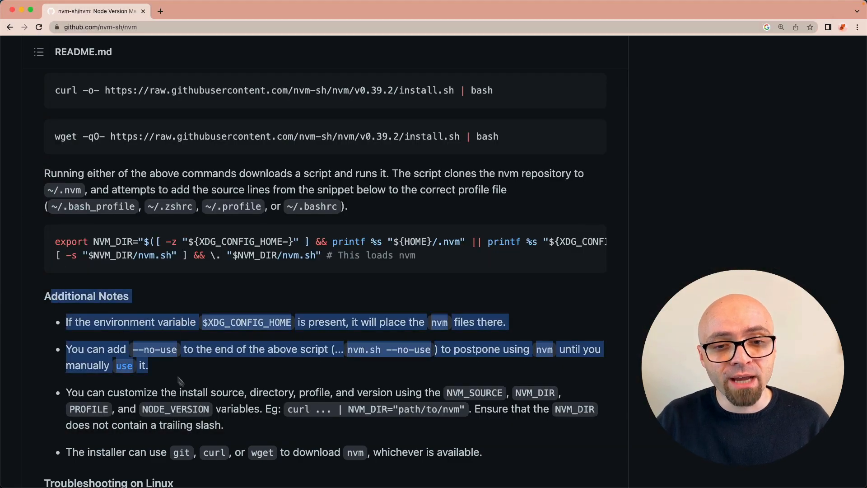
Scroll the README through Additional Notes and Important Notes to the OS X note.
{"action": "scroll", "scroll_direction": "down", "scroll_amount": 3}
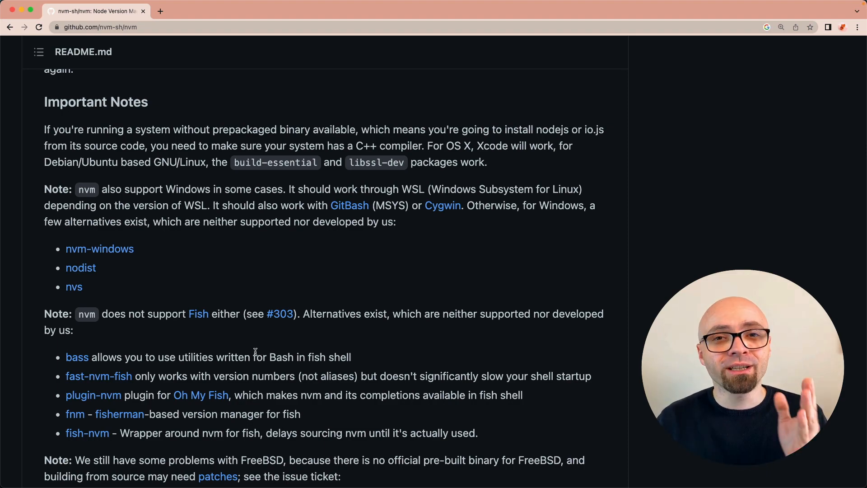
{"action": "scroll", "scroll_direction": "down", "scroll_amount": 3}
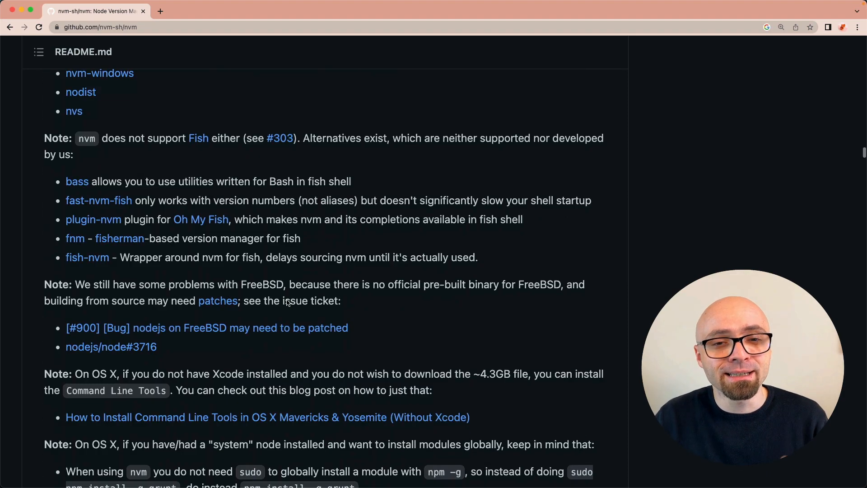
{"action": "scroll", "scroll_direction": "down", "scroll_amount": 3}
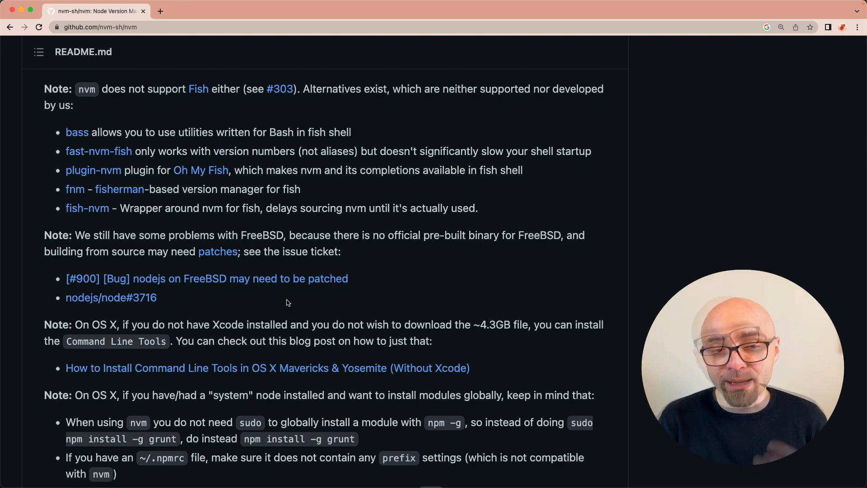
{"action": "scroll", "scroll_direction": "down", "scroll_amount": 3}
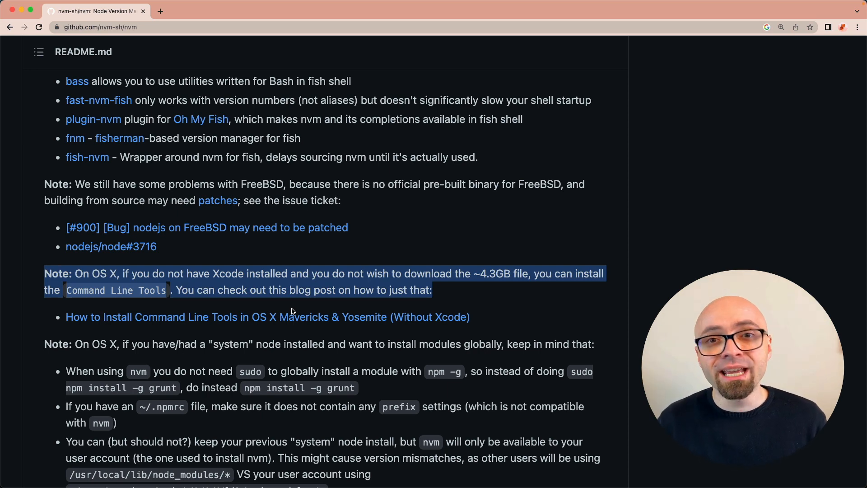
{"action": "mouse_move", "coordinate": [500, 311]}
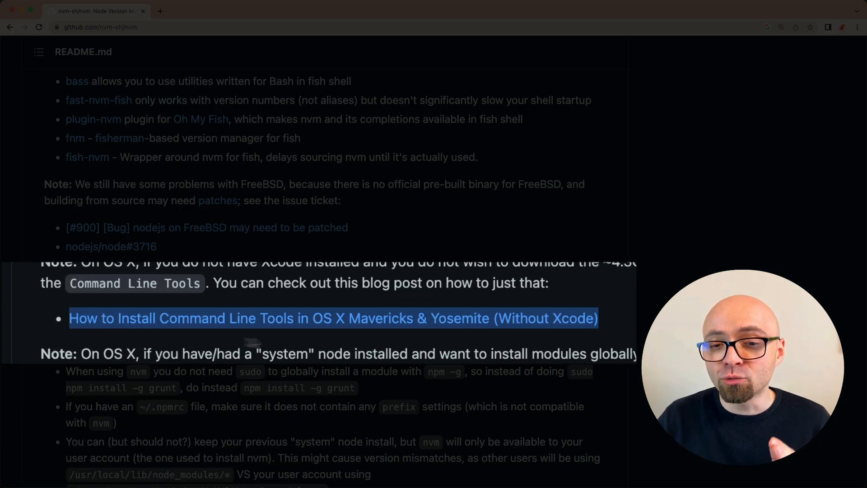
{"action": "mouse_move", "coordinate": [110, 319]}
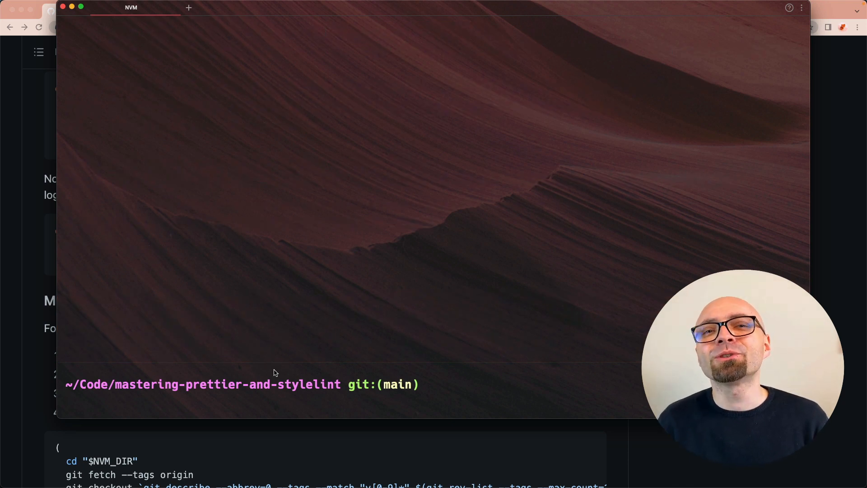
Run nvm ls-remote and scroll its version list down to the v18 and v19 releases.
{"action": "type", "text": "nvm use 17"}
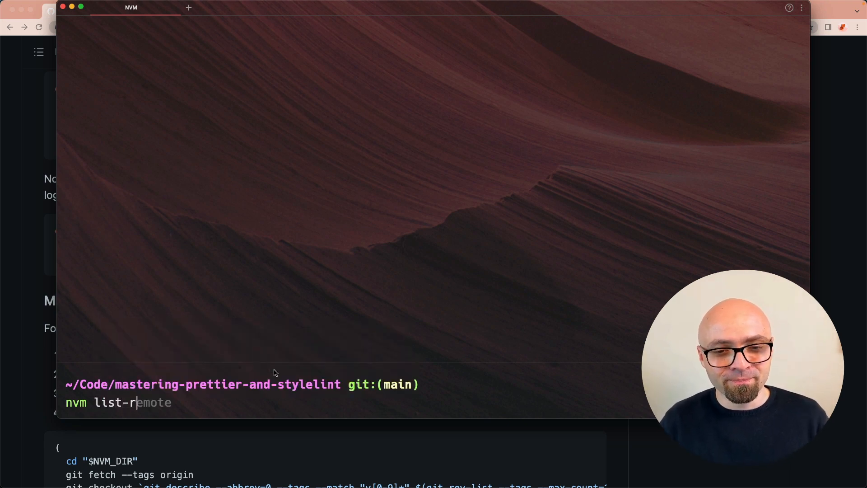
{"action": "key", "text": "End"}
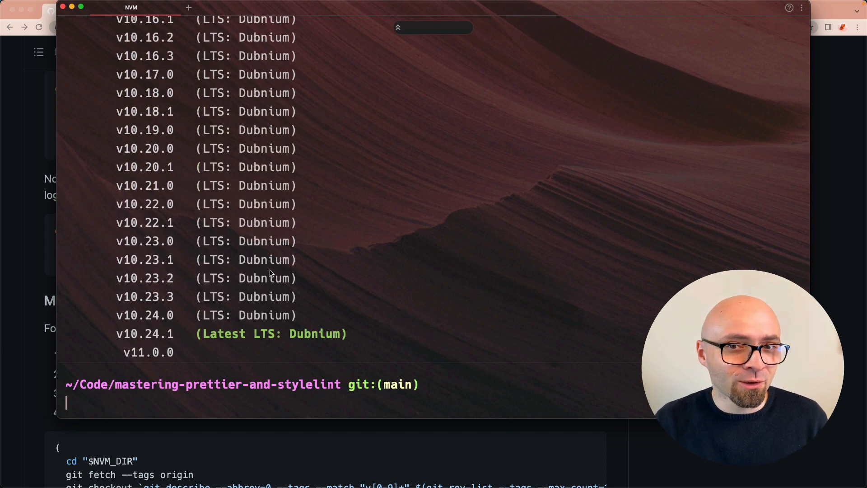
{"action": "scroll", "scroll_direction": "down", "scroll_amount": 3}
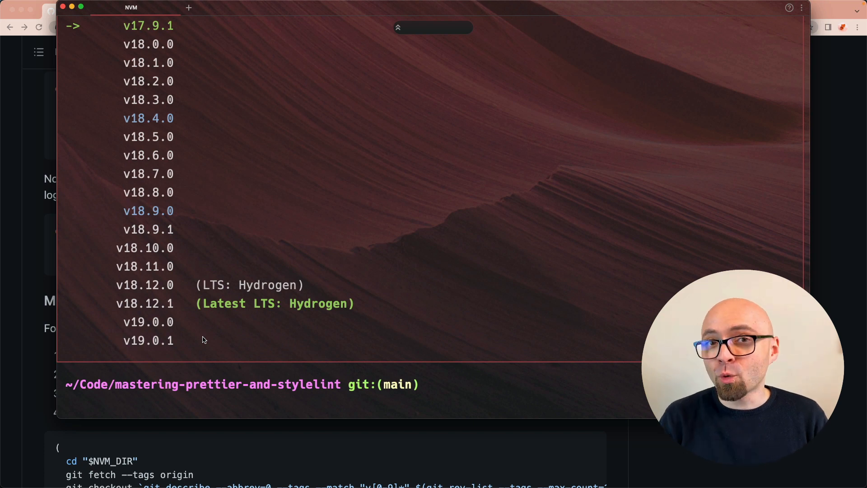
Install Node v19.0.1 with nvm install 19.0.1.
{"action": "type", "text": "nvm install"}
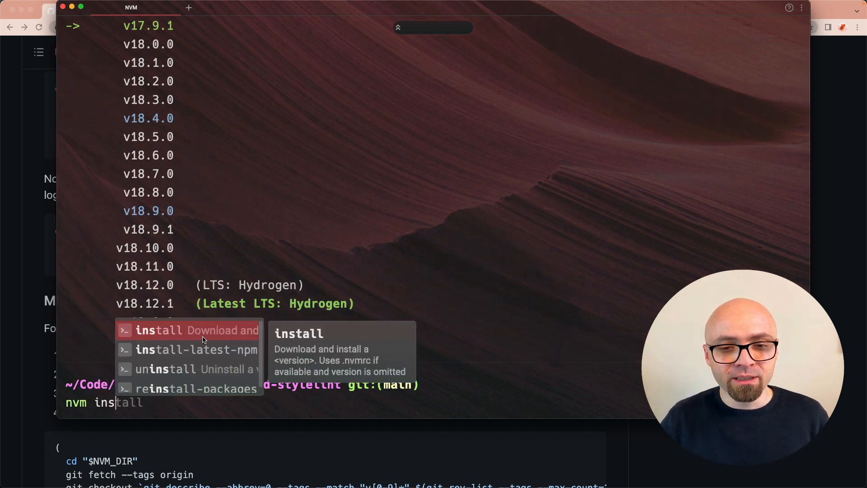
{"action": "type", "text": "19.0"}
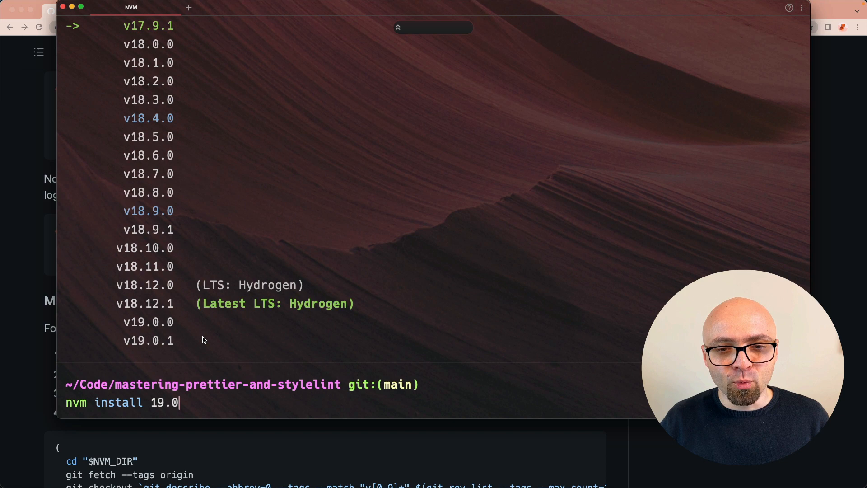
{"action": "type", "text": ".1"}
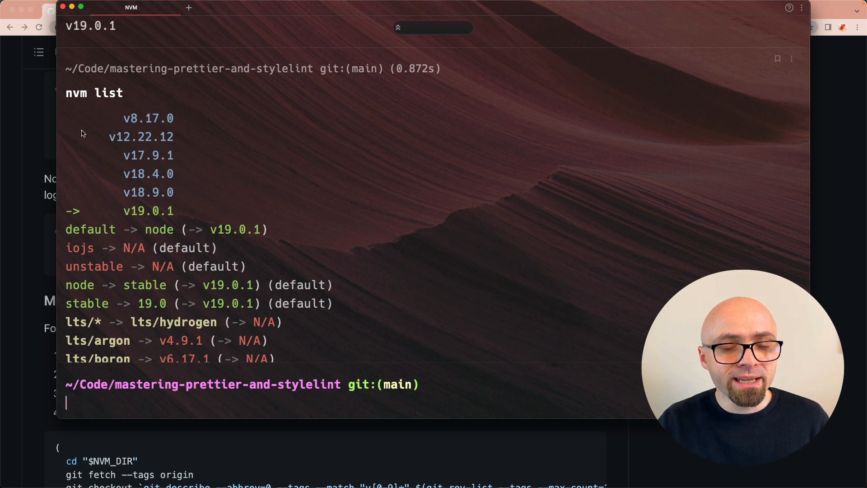
Highlight the arrowed v19.0.1 entry in the nvm list output.
{"action": "double_click", "coordinate": [141, 137]}
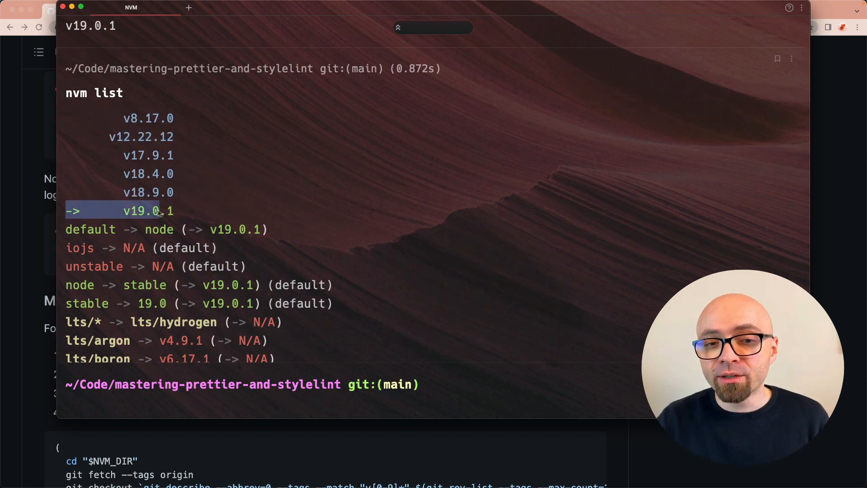
{"action": "mouse_move", "coordinate": [176, 212]}
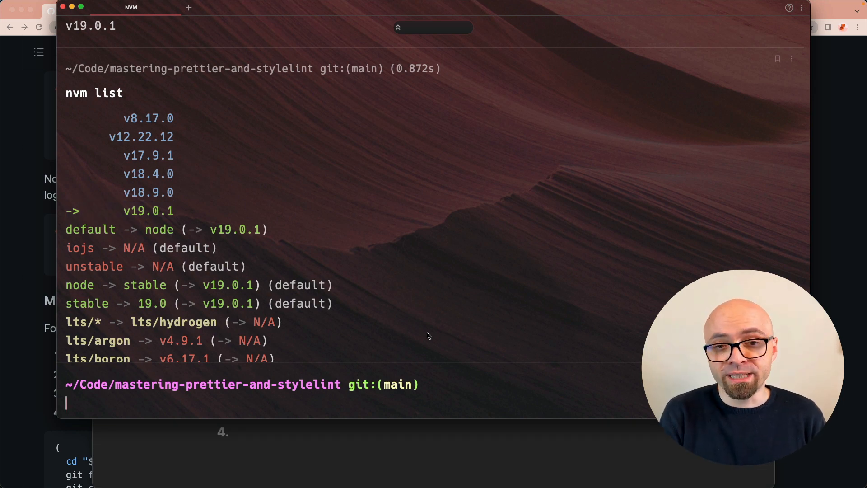
Switch Node to v17.9.1 with nvm use 17, then to v18.9.0 with nvm use 18.
{"action": "type", "text": "nvm use 17"}
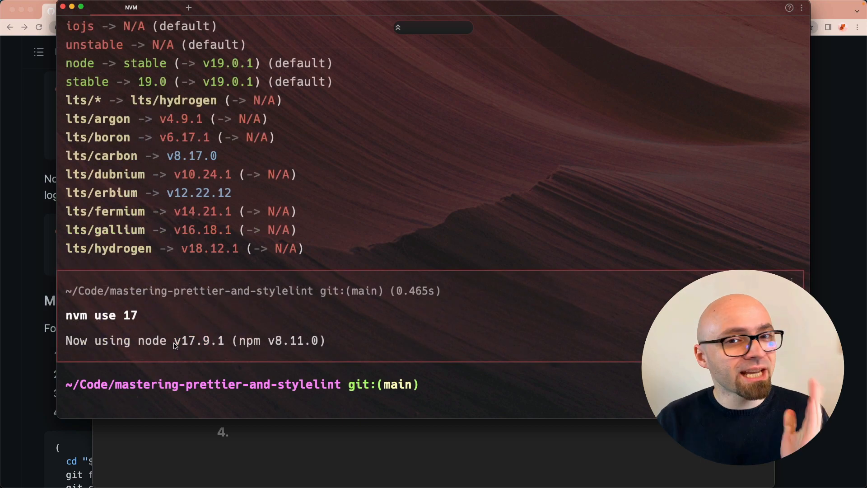
{"action": "double_click", "coordinate": [184, 340]}
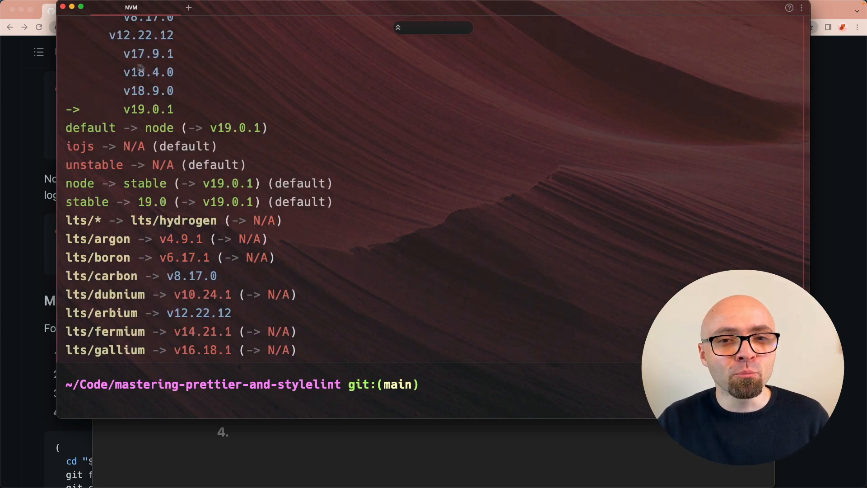
{"action": "type", "text": "nvm use 17"}
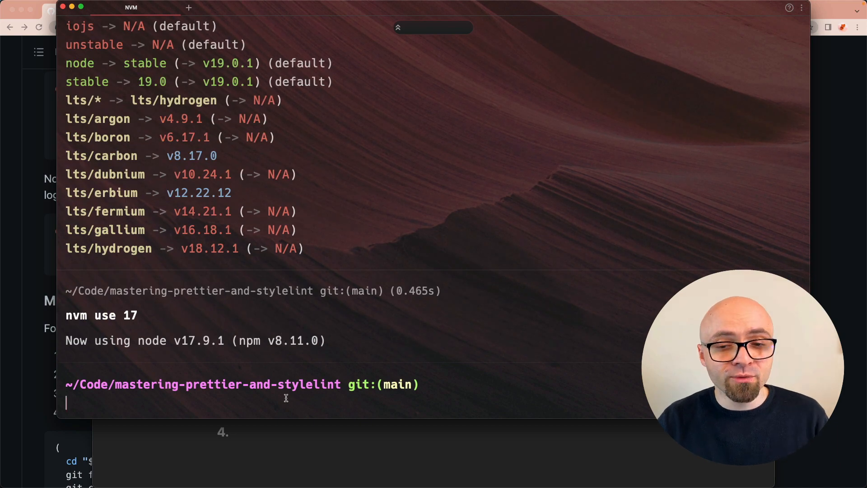
{"action": "type", "text": "nvm use 18"}
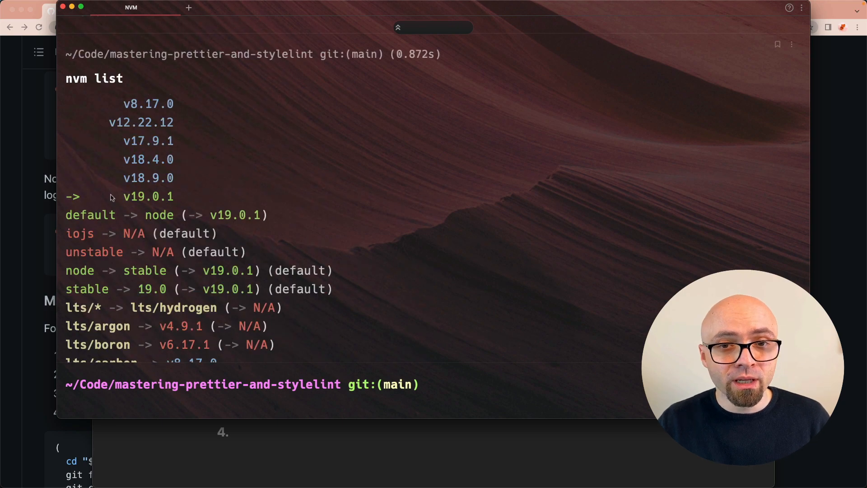
{"action": "double_click", "coordinate": [148, 178]}
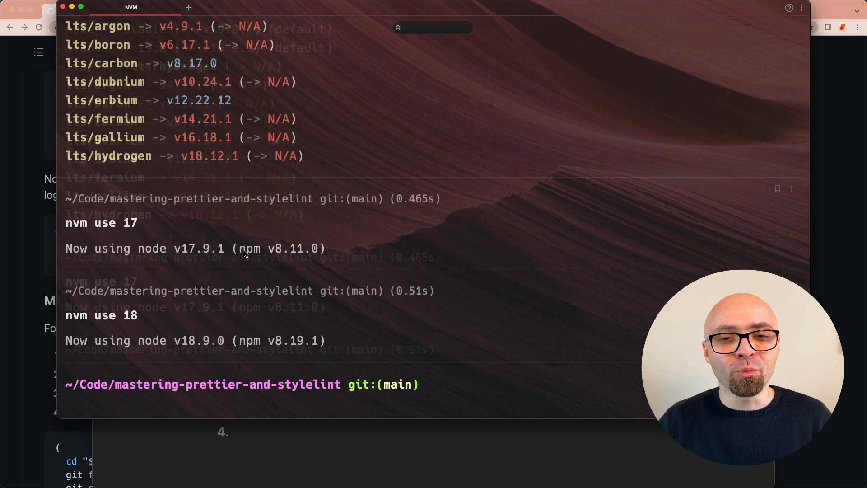
Switch Node to v18.4.0 with nvm use 18.4 and highlight the reported version.
{"action": "type", "text": "nvm use 18"}
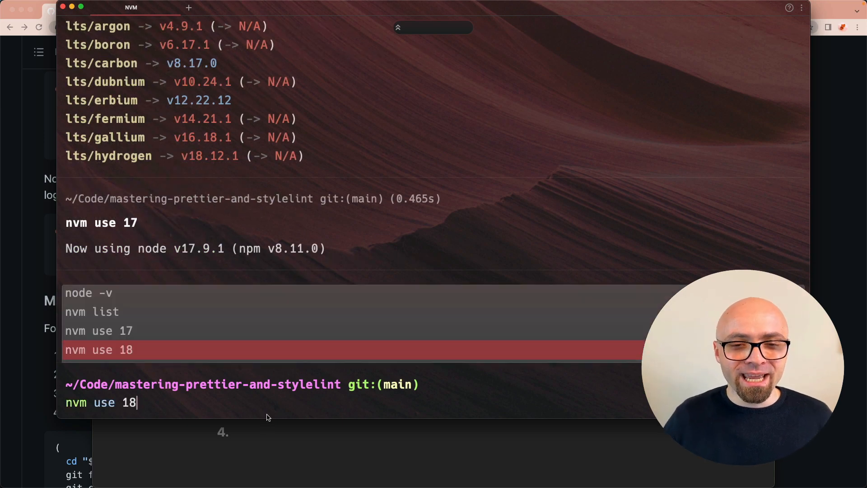
{"action": "type", "text": ".4."}
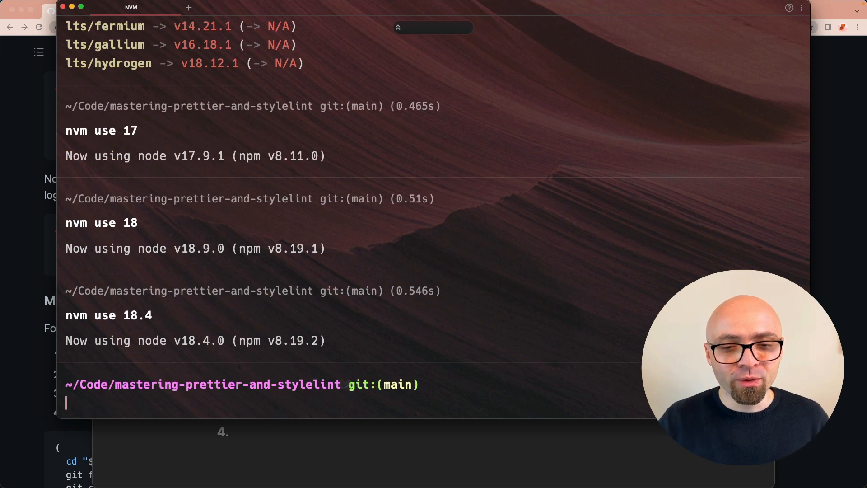
{"action": "double_click", "coordinate": [191, 340]}
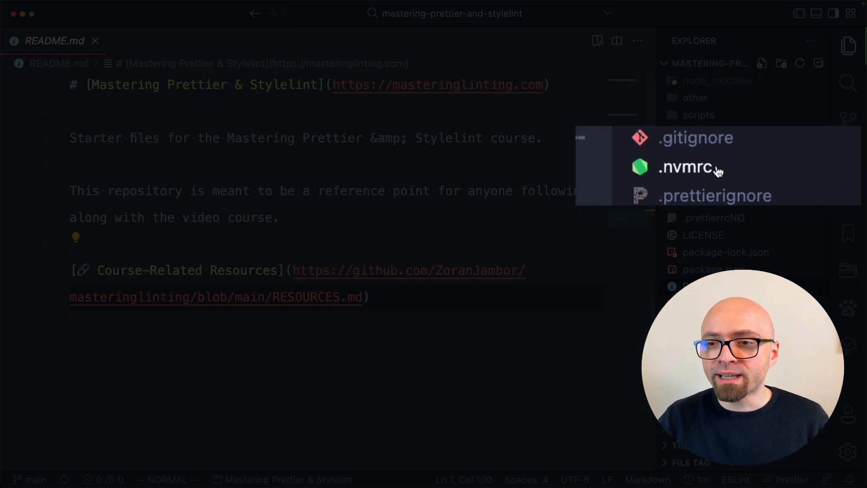
Open the project's .nvmrc file, which pins v18.9.0, from the Explorer sidebar.
{"action": "left_click", "coordinate": [688, 167]}
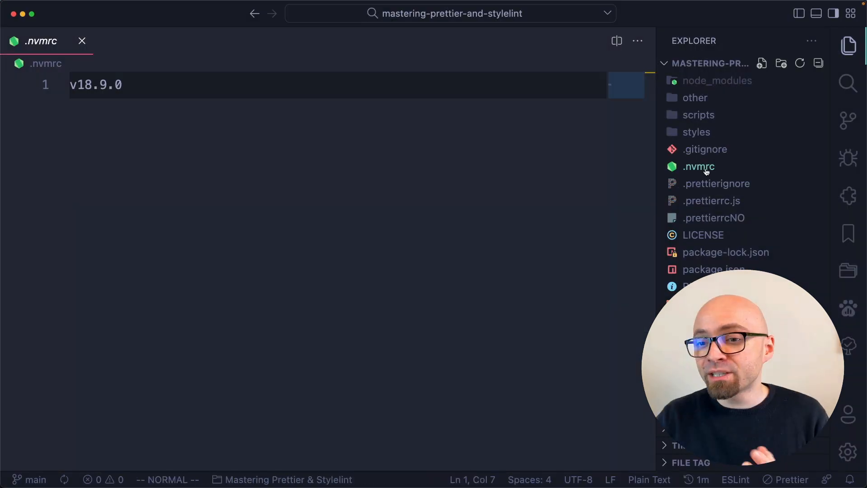
{"action": "left_click", "coordinate": [698, 166]}
{"action": "type", "text": "cat .n"}
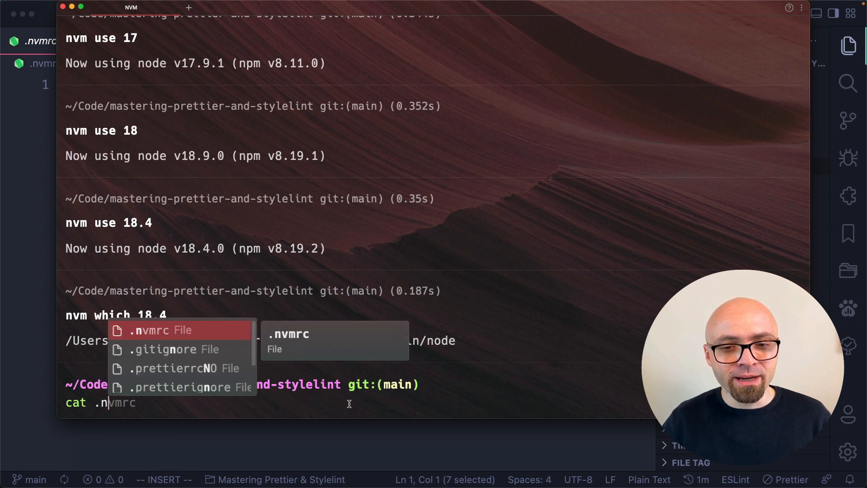
Show the .nvmrc contents and current Node v18.4.0, then let nvm use switch to v18.9.0 from .nvmrc.
{"action": "key", "text": "Enter"}
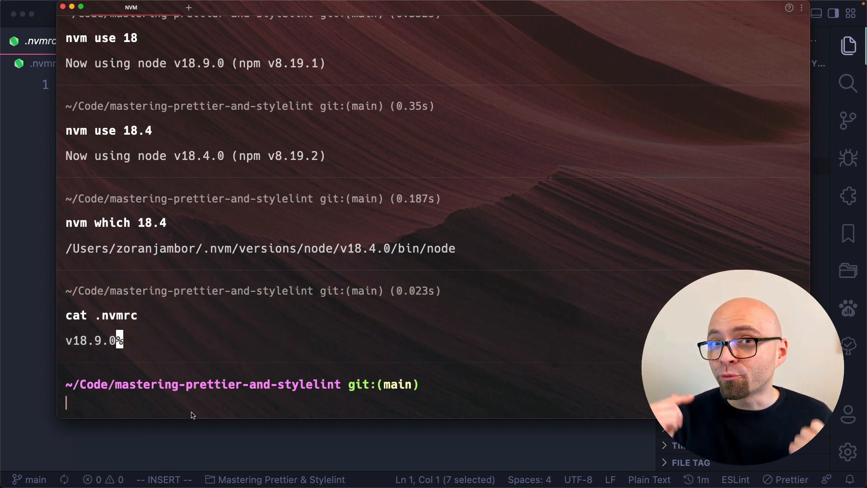
{"action": "type", "text": "node -v"}
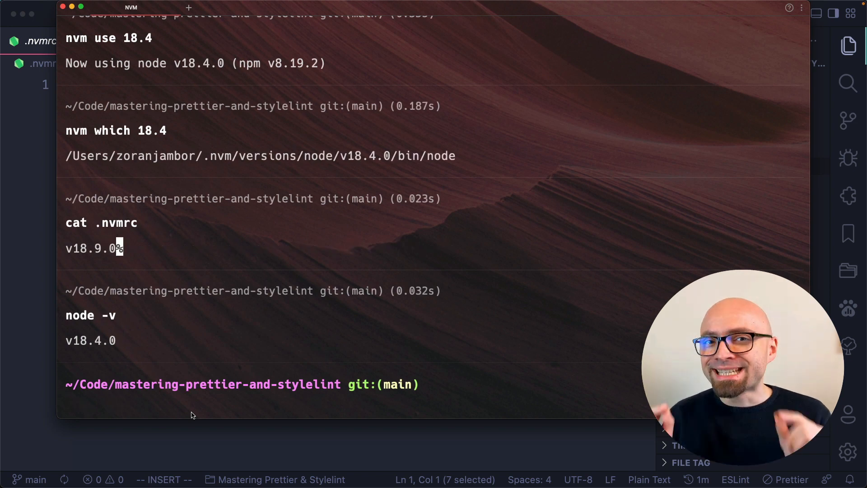
{"action": "type", "text": "nvm use 18.4"}
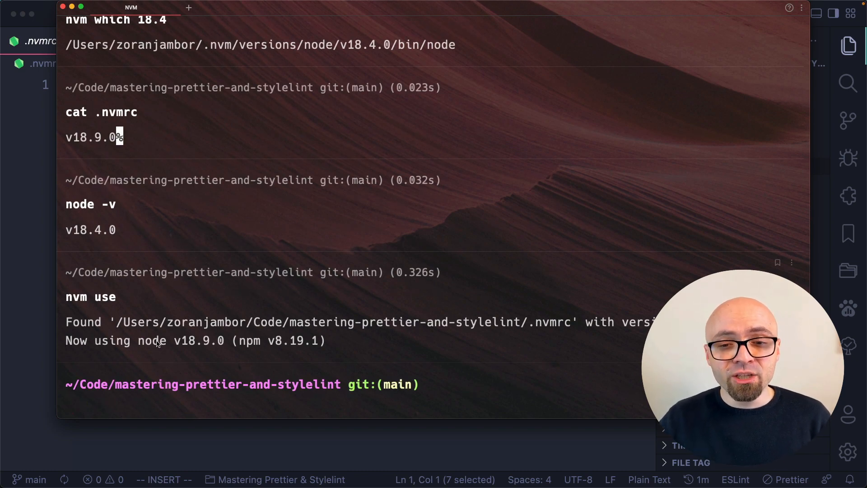
{"action": "left_click_drag", "start_coordinate": [105, 322], "coordinate": [578, 321]}
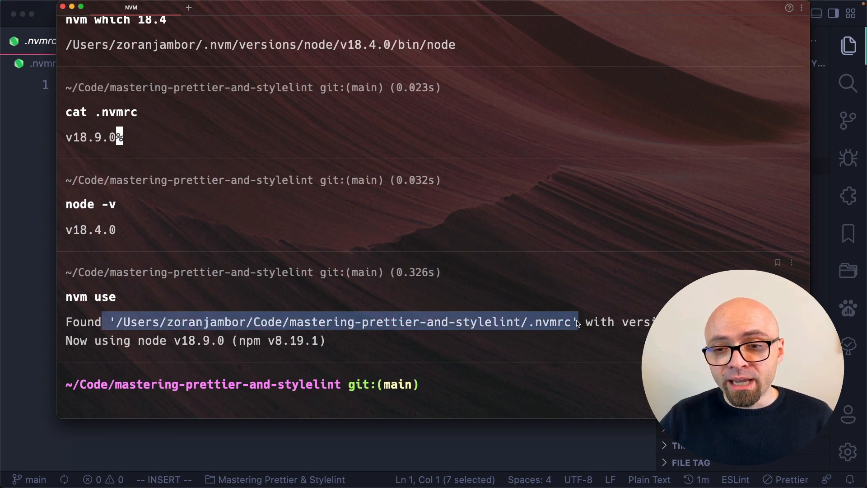